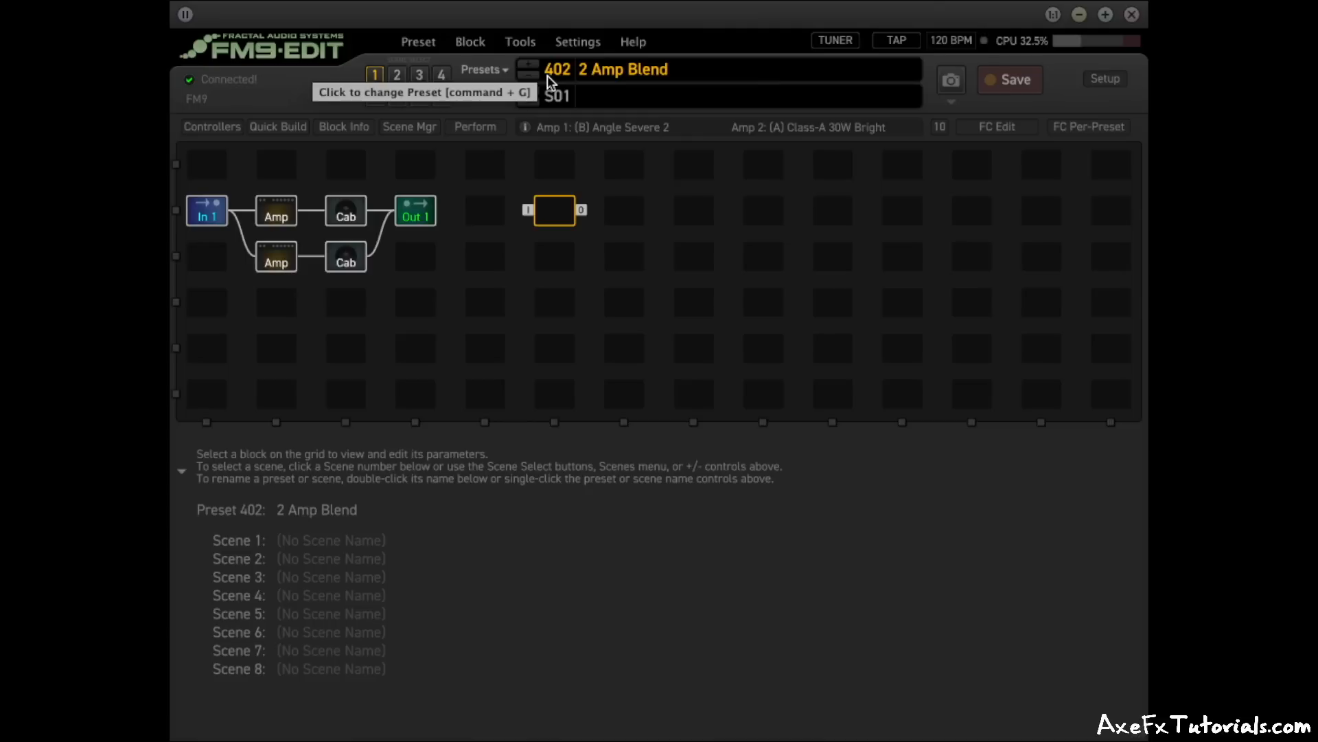
Step to the next preset, landing on 403 '2 Amp Seamless' with Clean and Lead scenes
left_click(276, 211)
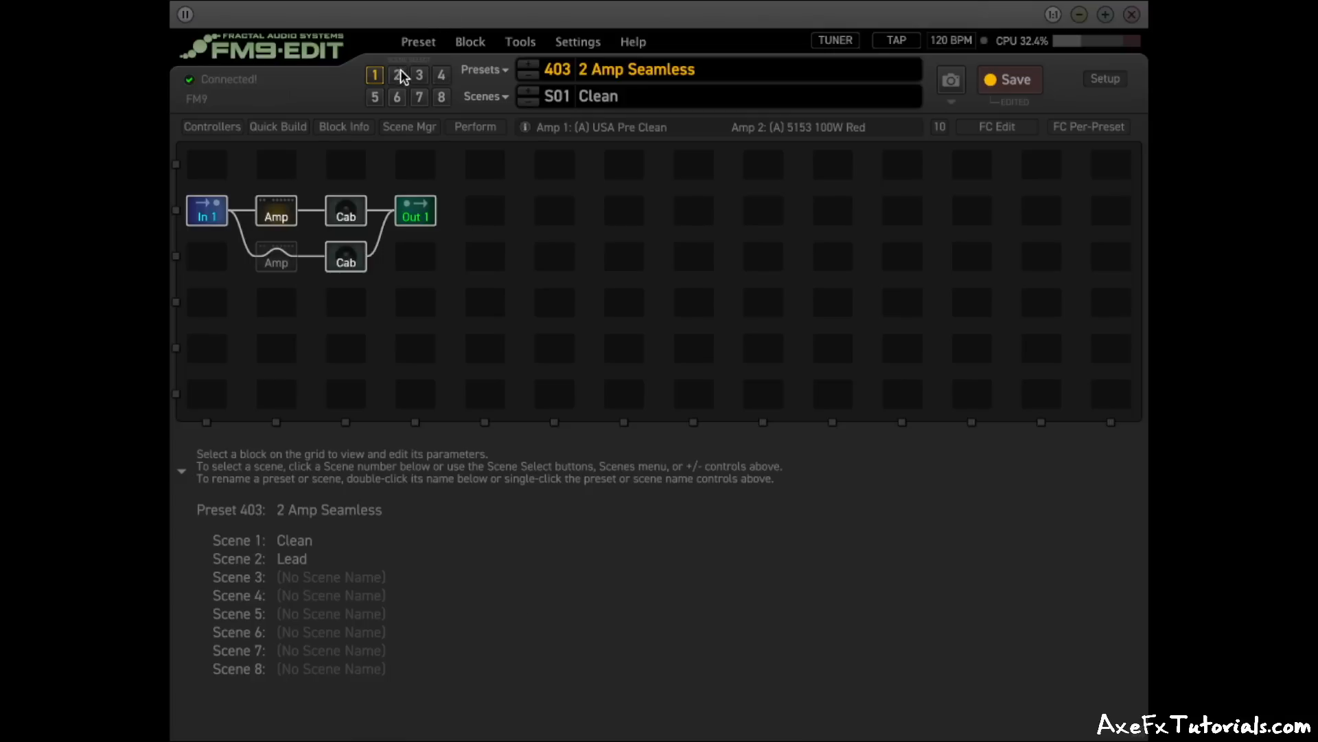
Switch to preset 511 and show its single FAS Brootalz amp's parameters
left_click(397, 74)
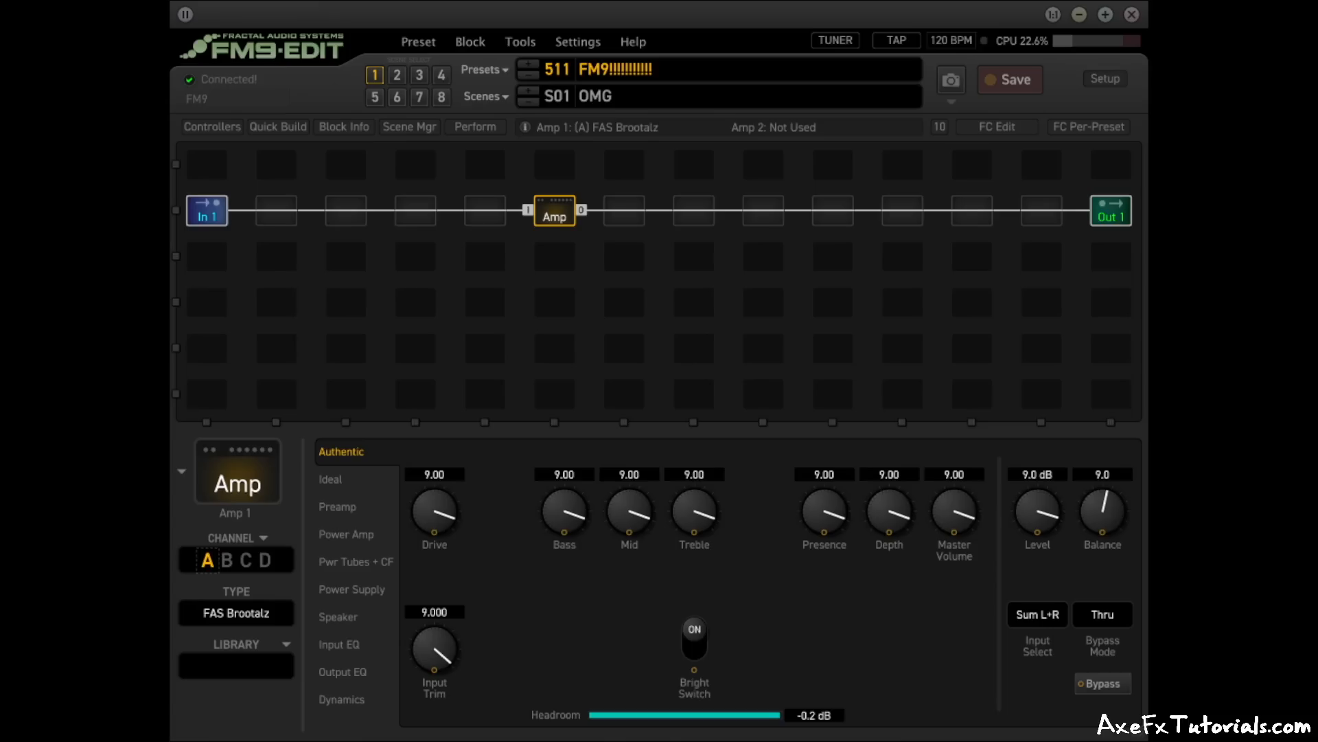
mouse_move(927, 177)
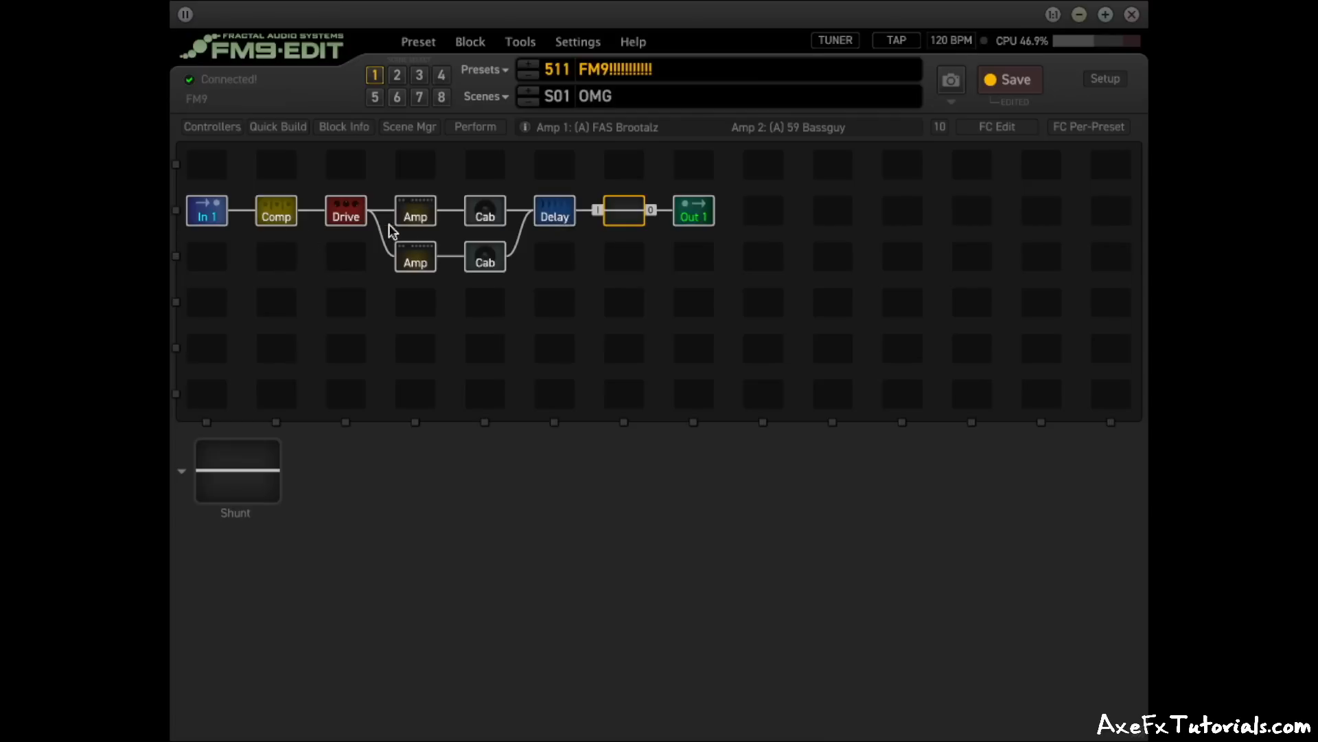
mouse_move(1040, 65)
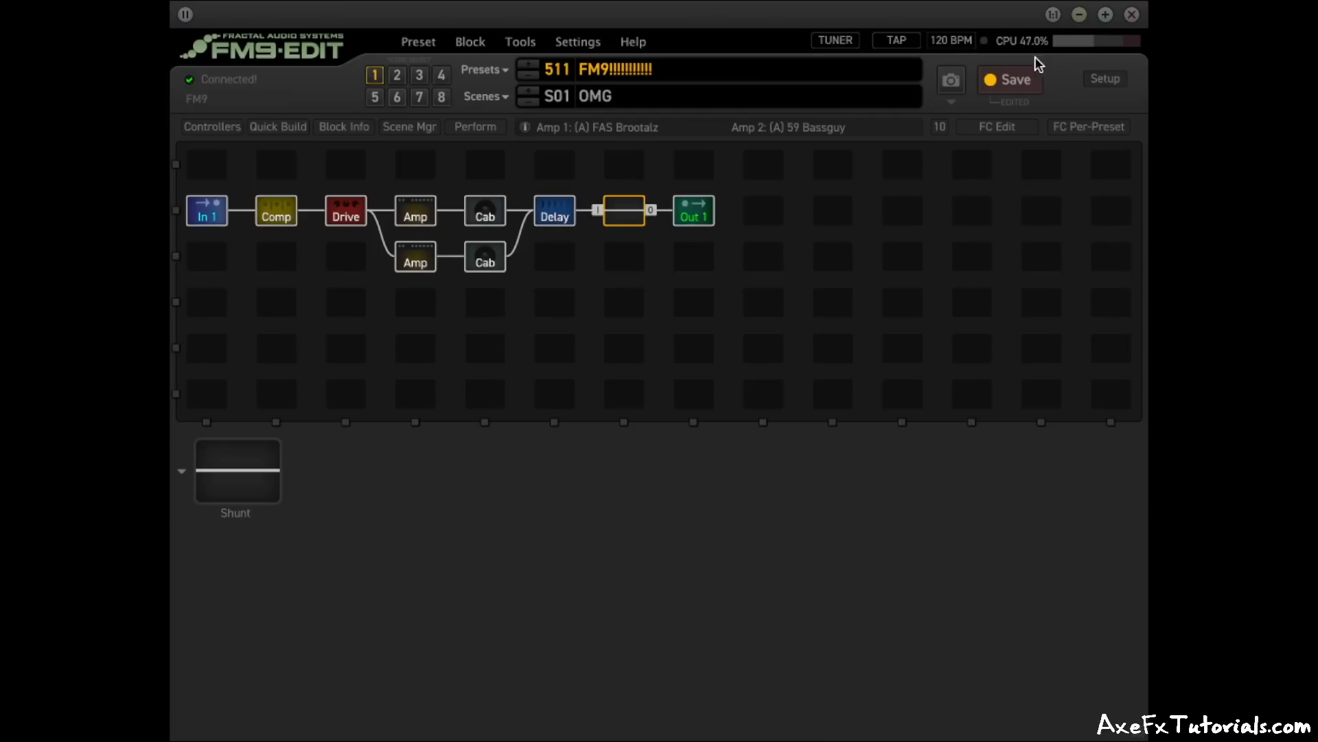
Insert a Medium Room reverb in the empty slot after the delay with Ultra-High quality
right_click(624, 209)
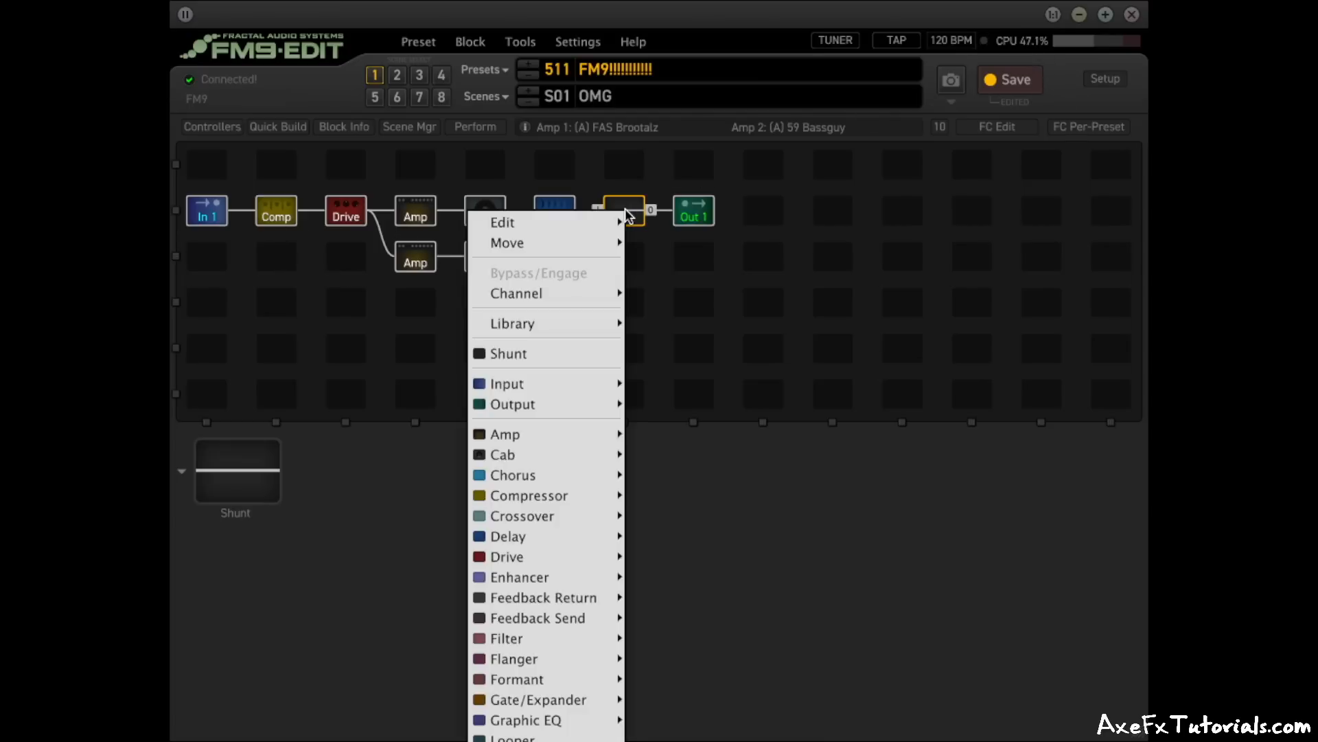
left_click(624, 208)
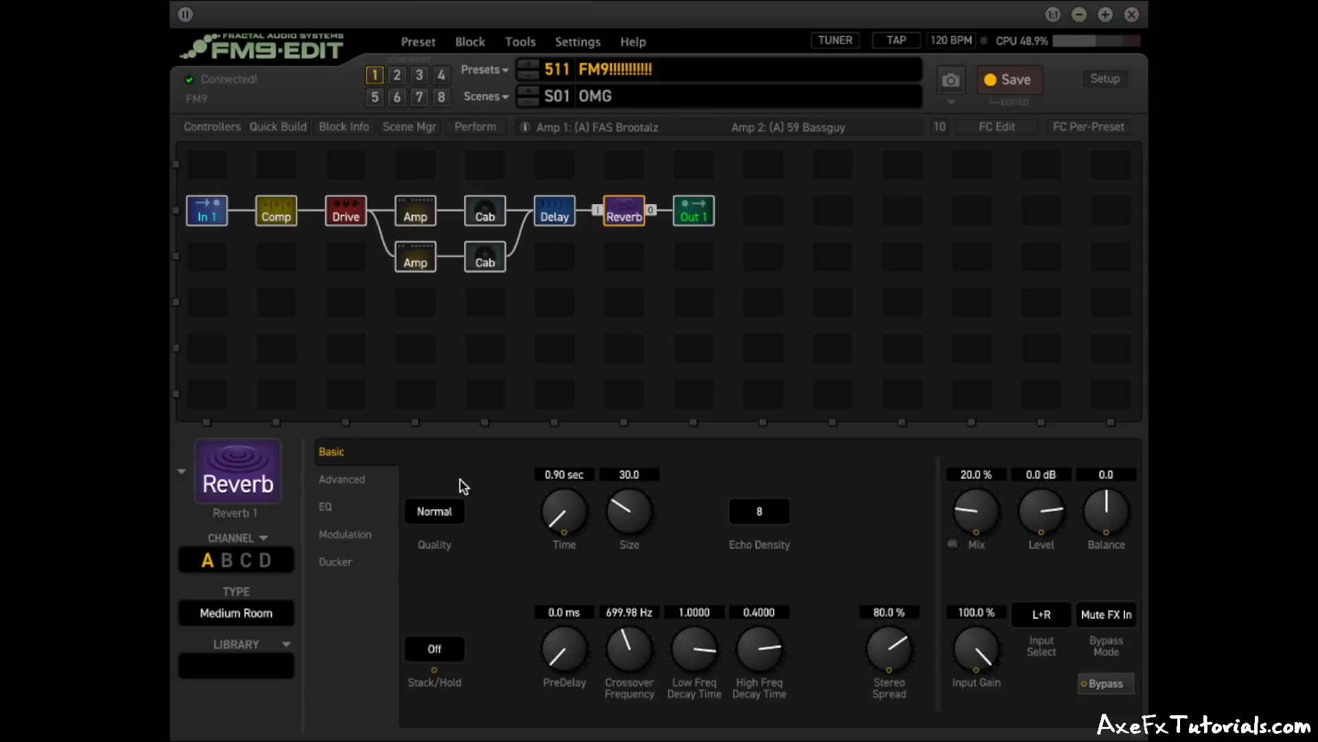
left_click(433, 511)
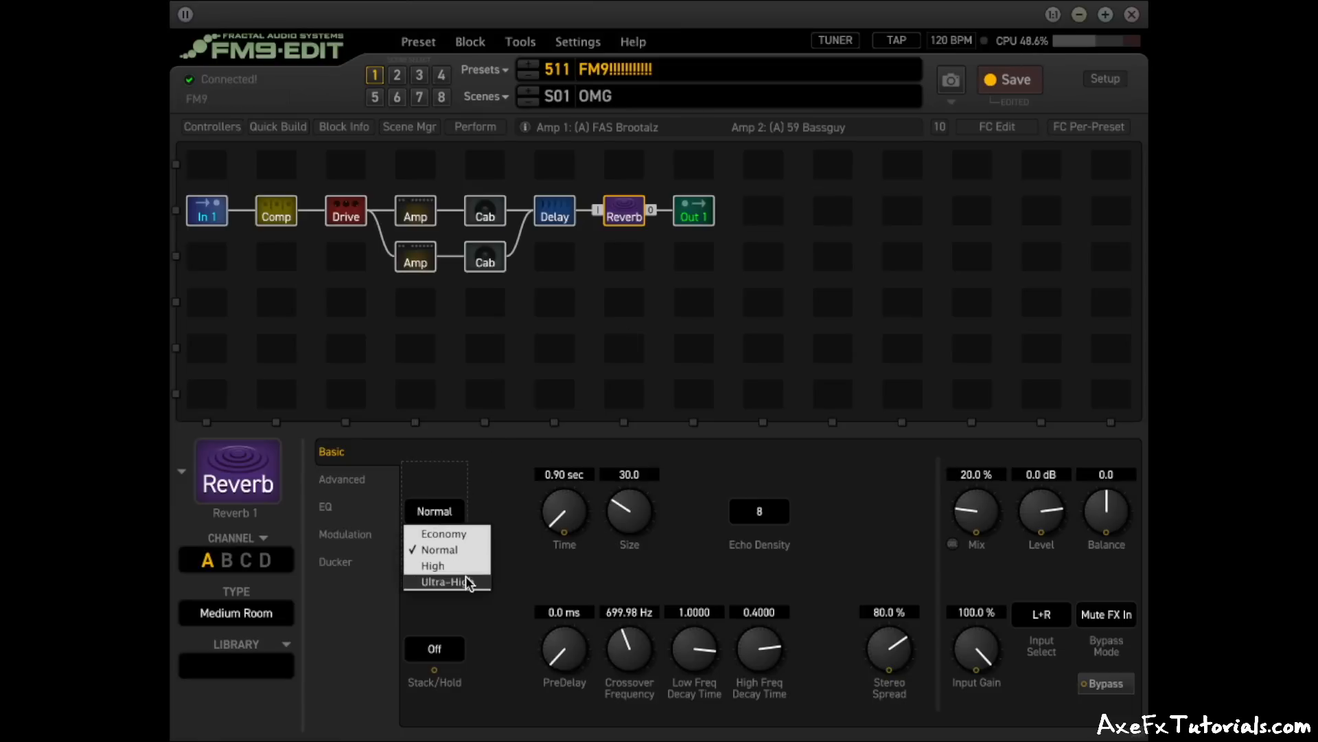
left_click(446, 582)
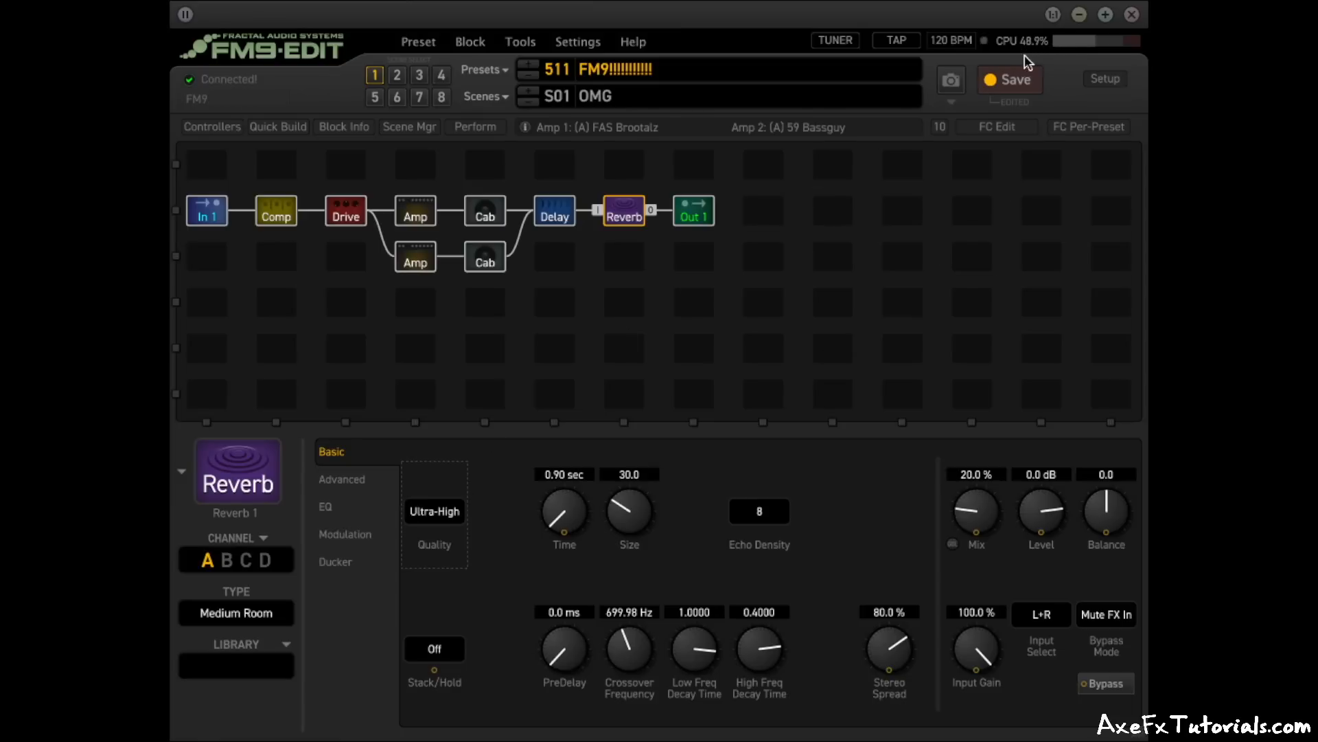
mouse_move(689, 193)
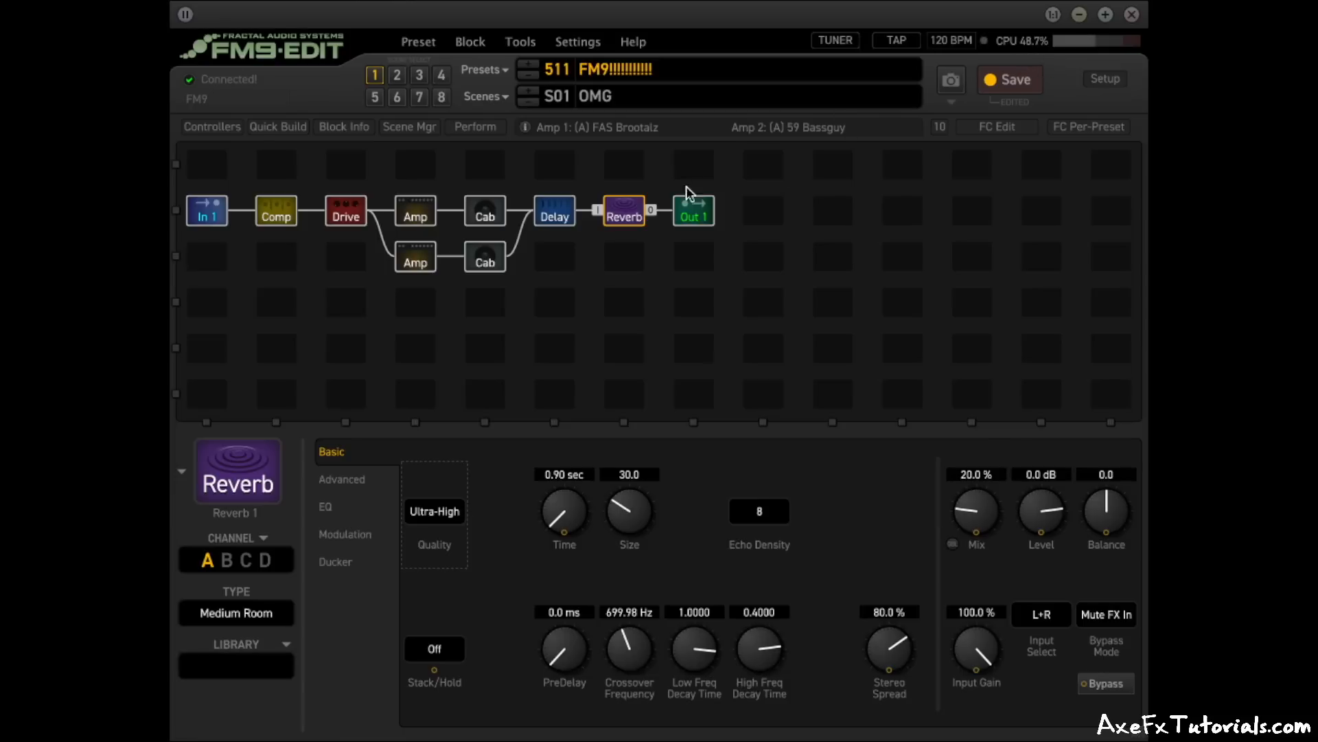
Insert a second reverb block, Reverb 2, in the slot beneath the first reverb
right_click(622, 256)
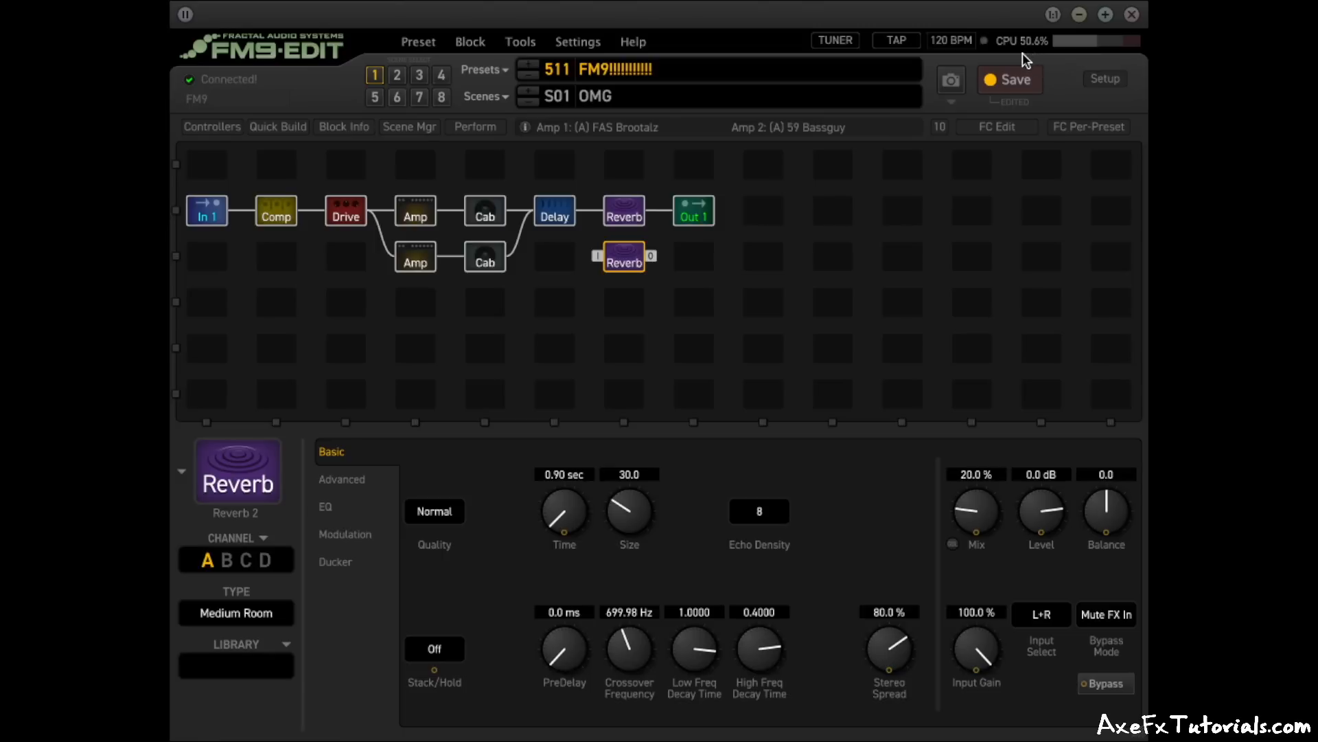
mouse_move(900, 111)
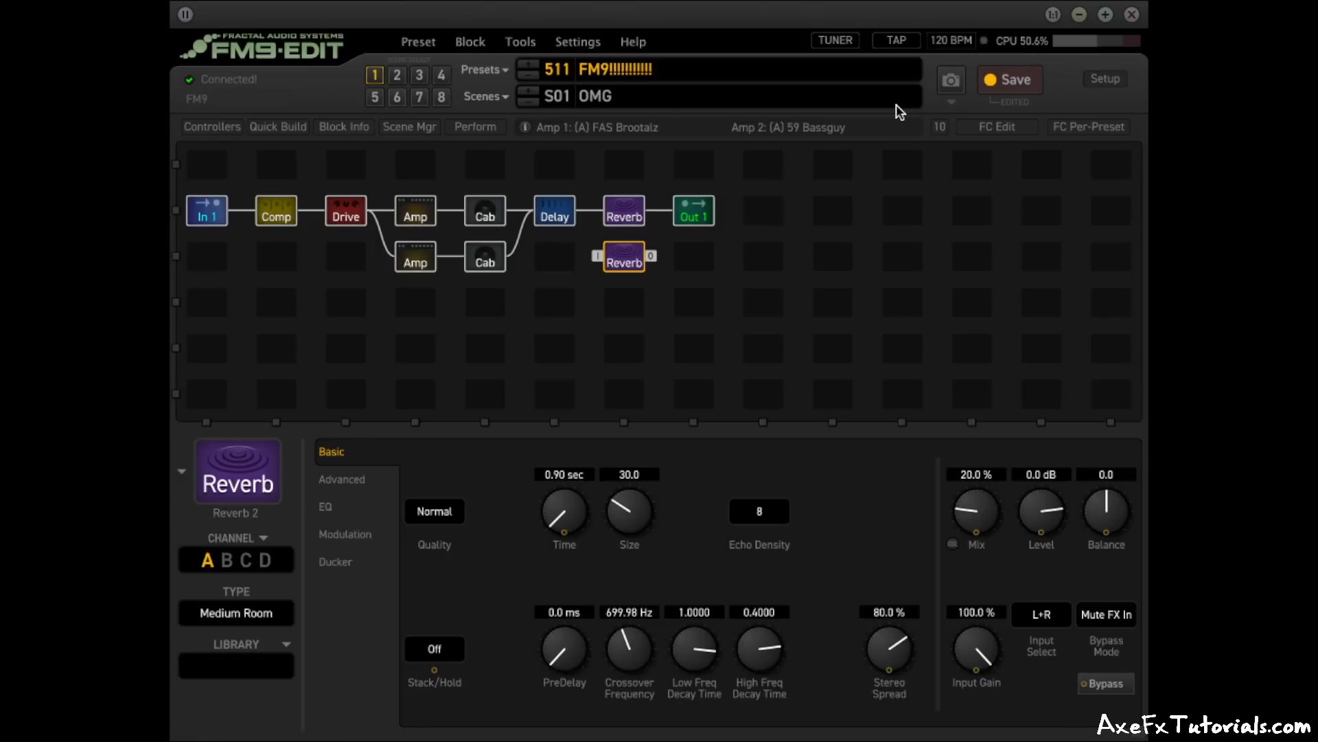
mouse_move(624, 260)
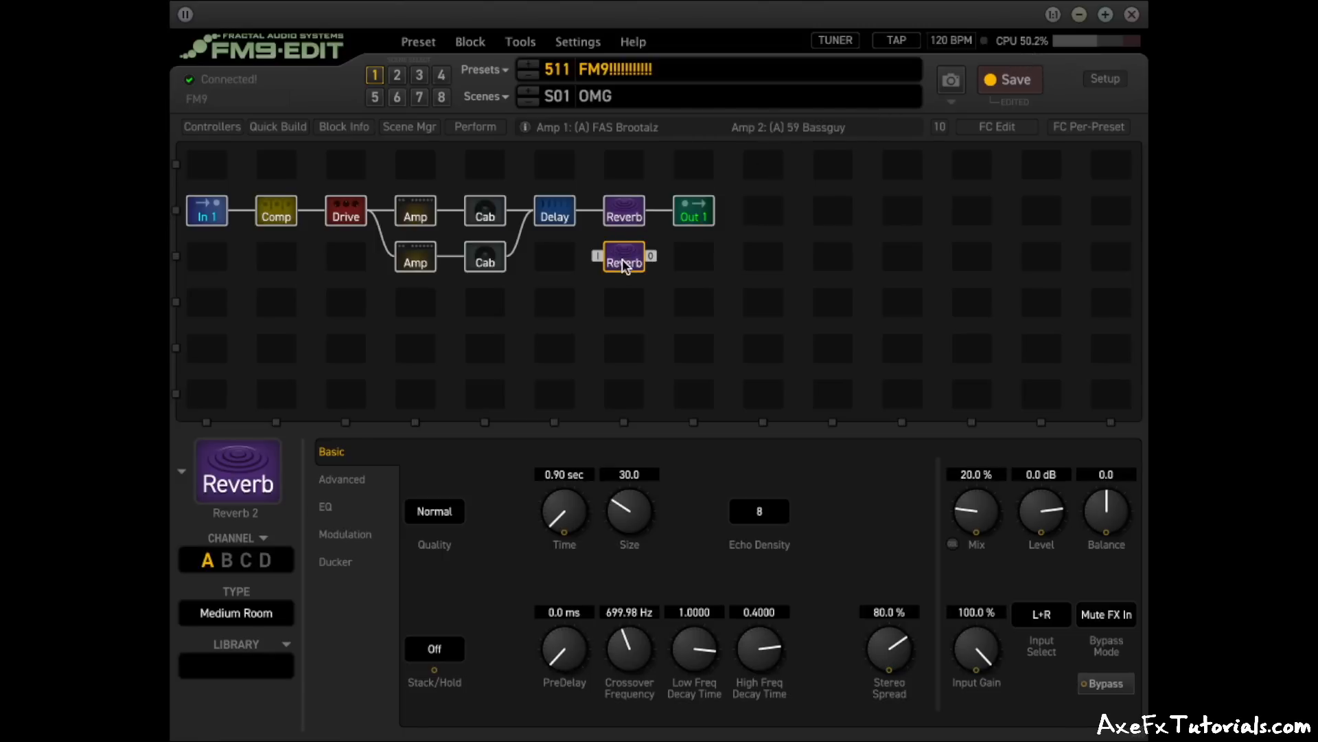
Raise Reverb 2's quality to Ultra-High to match the first reverb
left_click(434, 511)
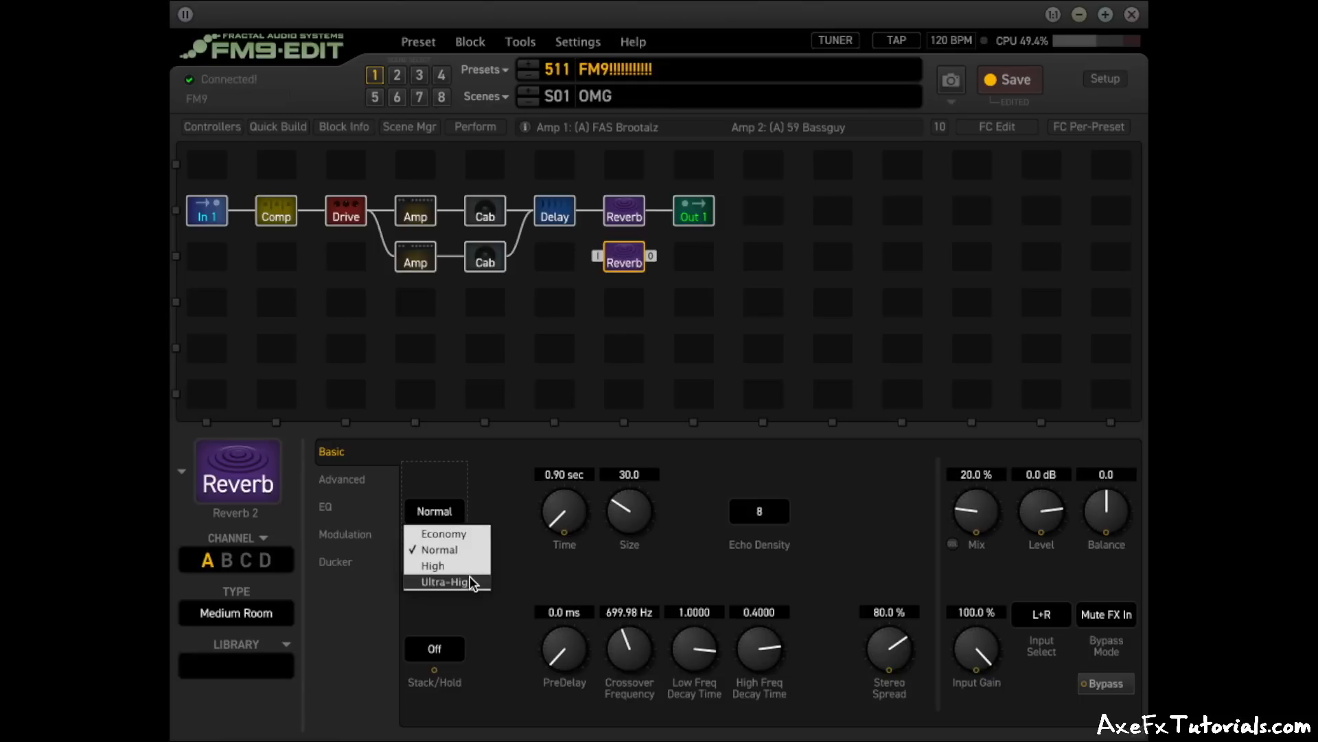
left_click(446, 582)
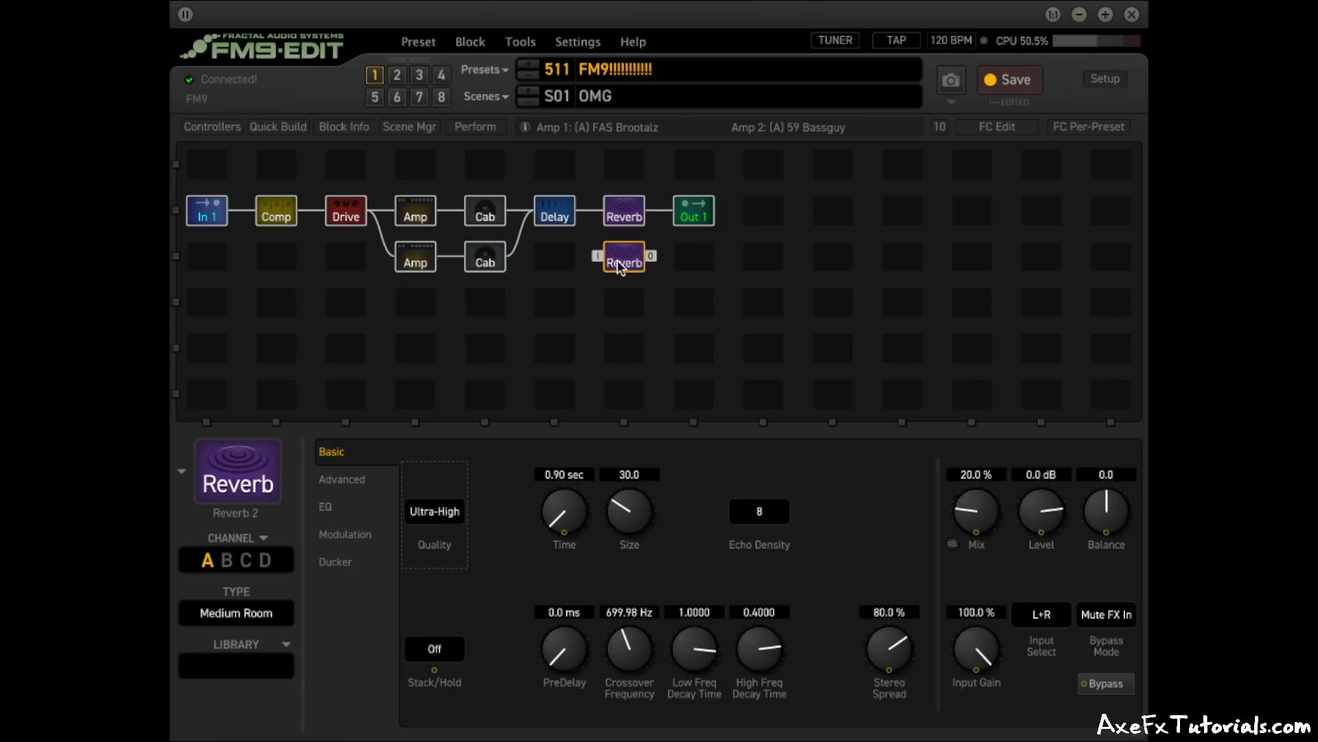
mouse_move(1038, 62)
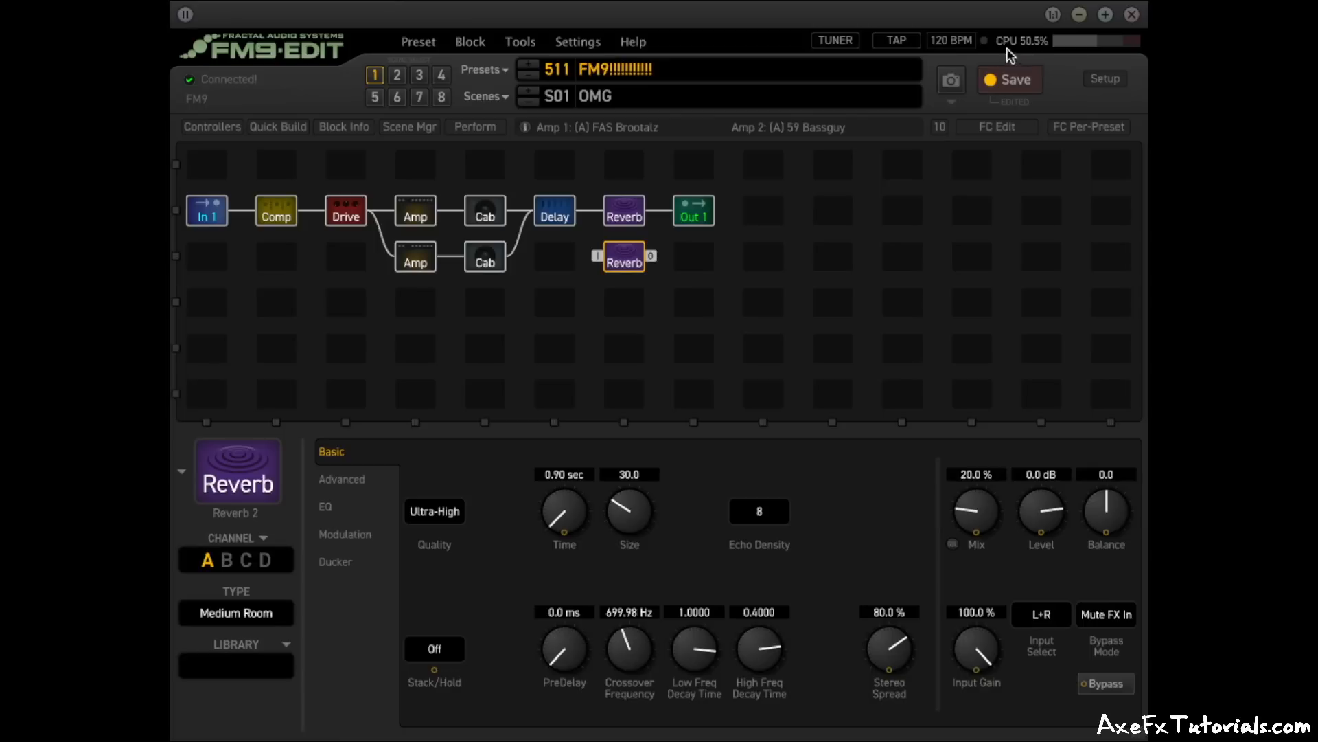
mouse_move(861, 241)
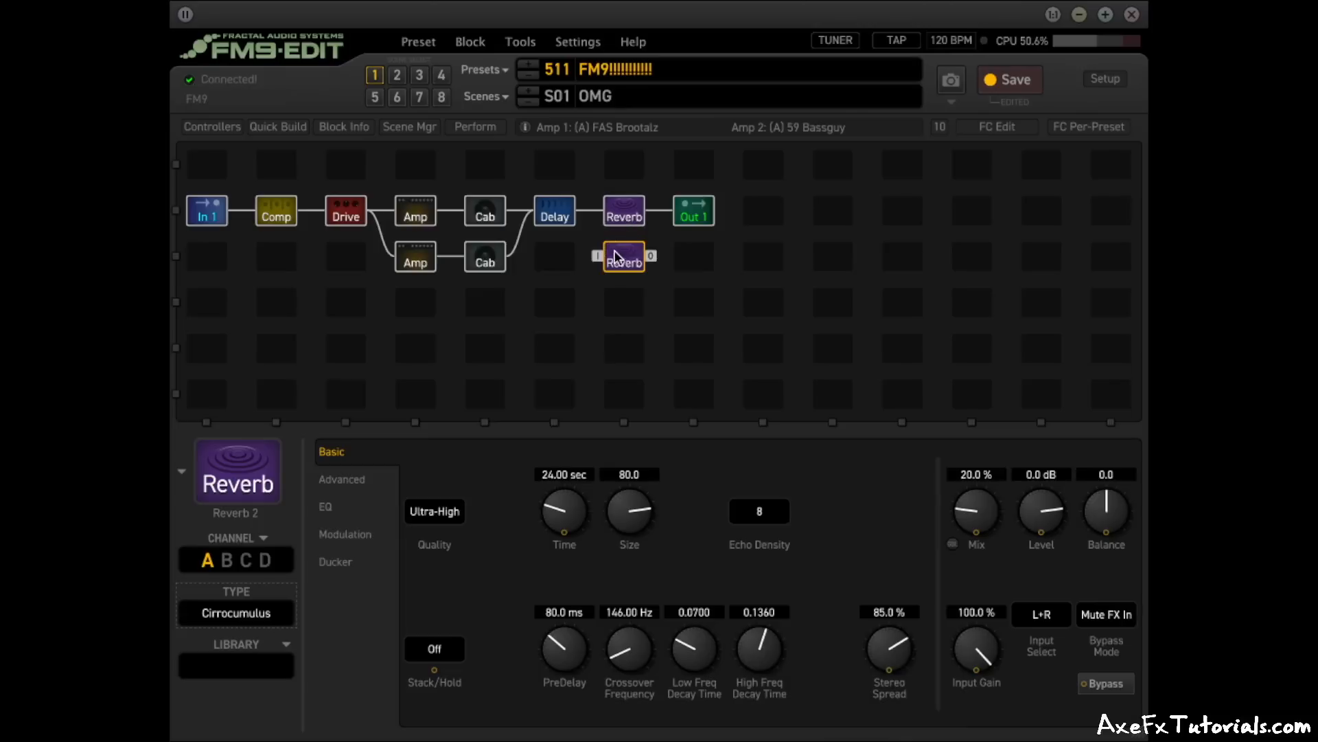
mouse_move(641, 282)
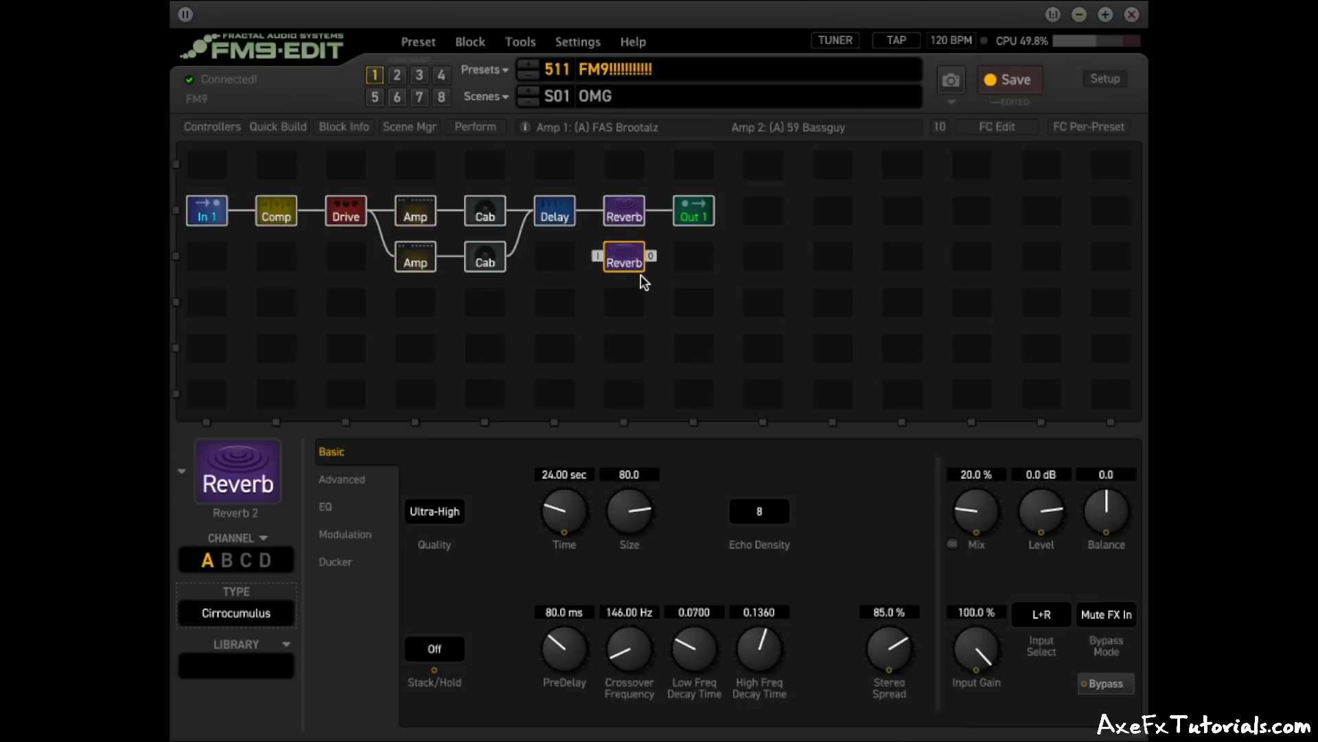
mouse_move(1041, 62)
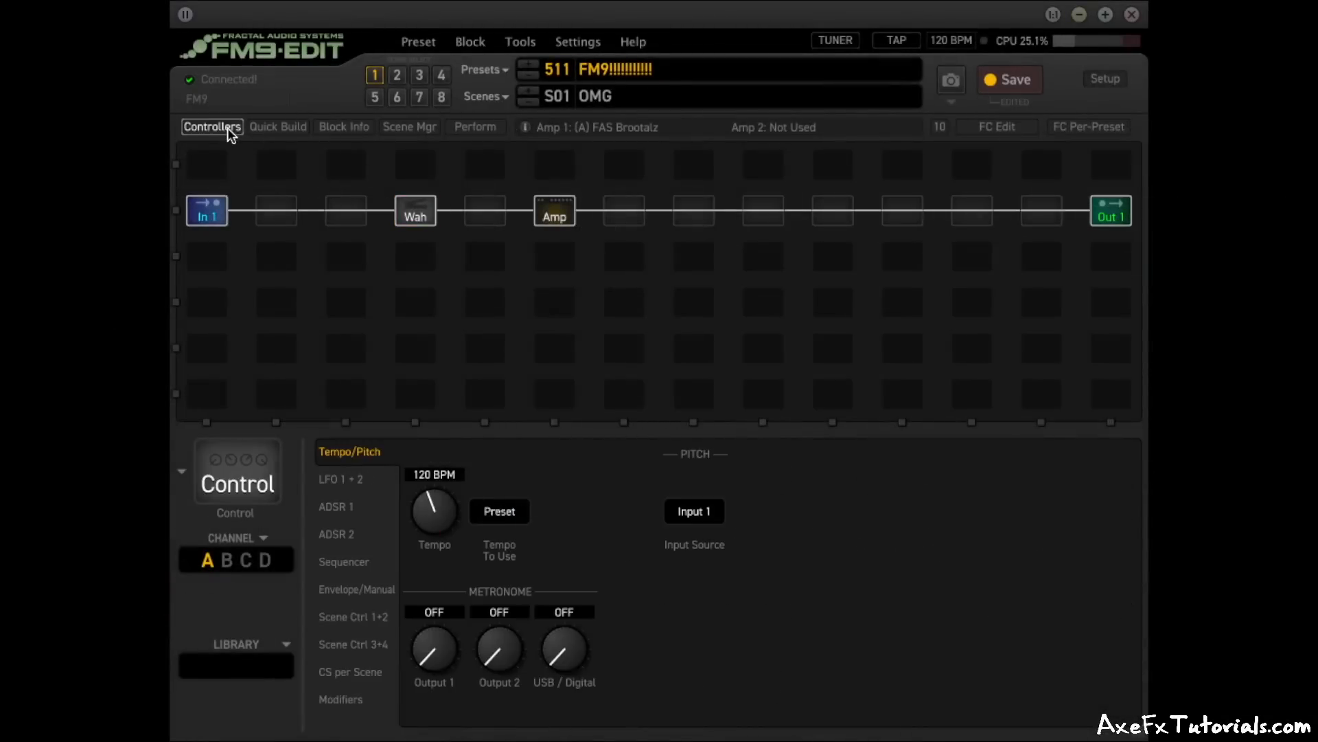
Attach a modifier to the wah's Control parameter with External 1 as its source
left_click(211, 126)
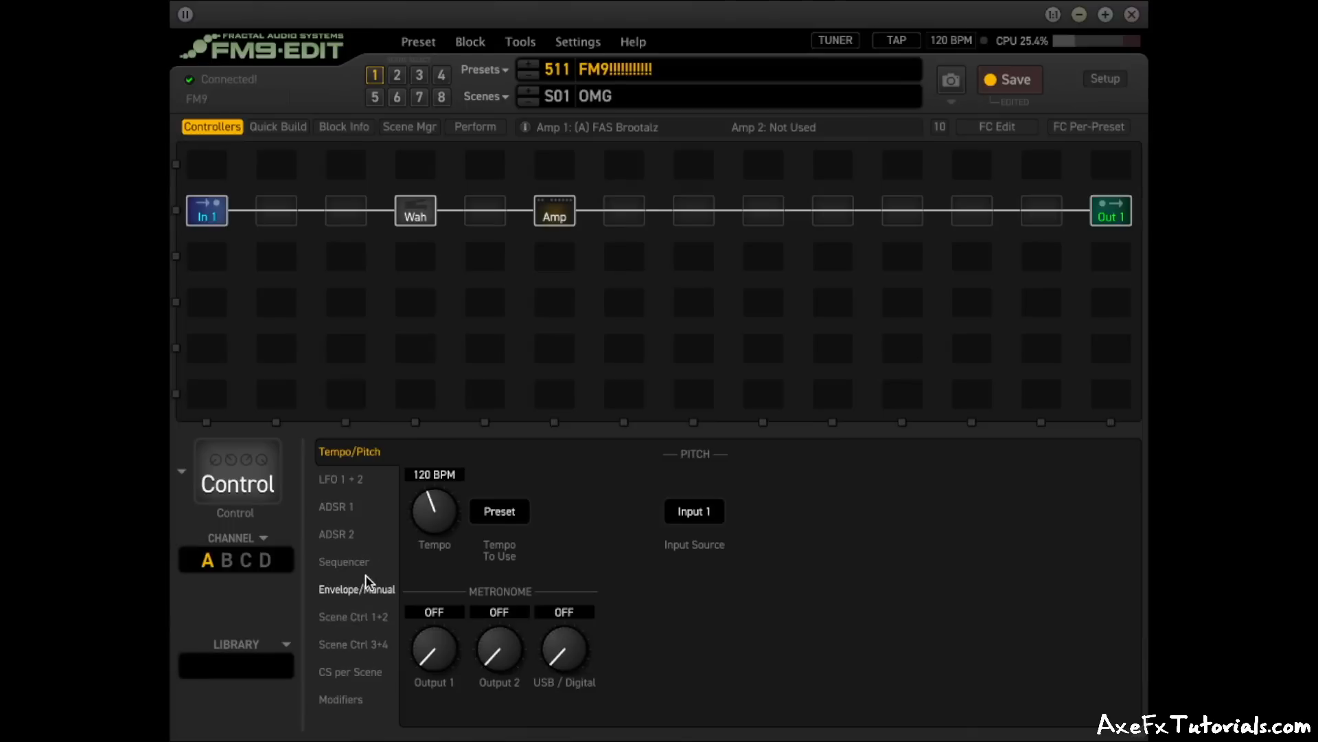
left_click(415, 208)
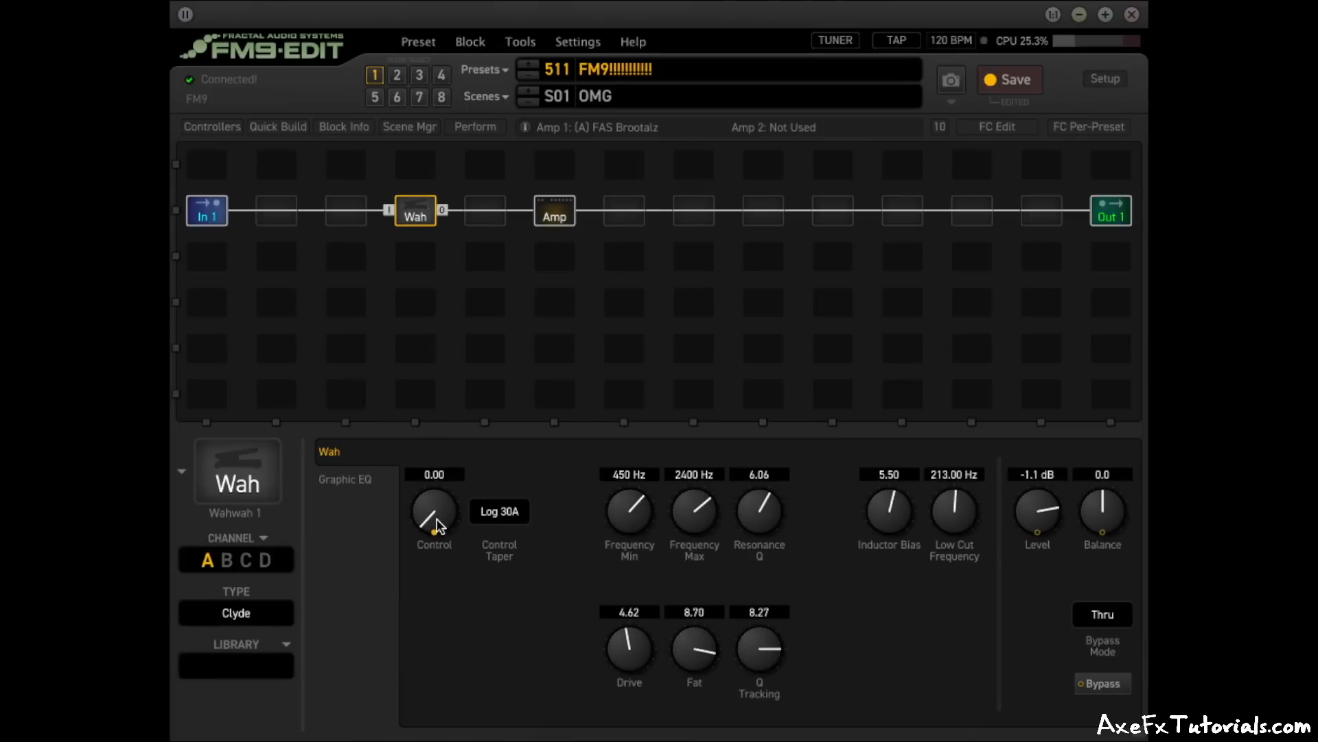
left_click(434, 512)
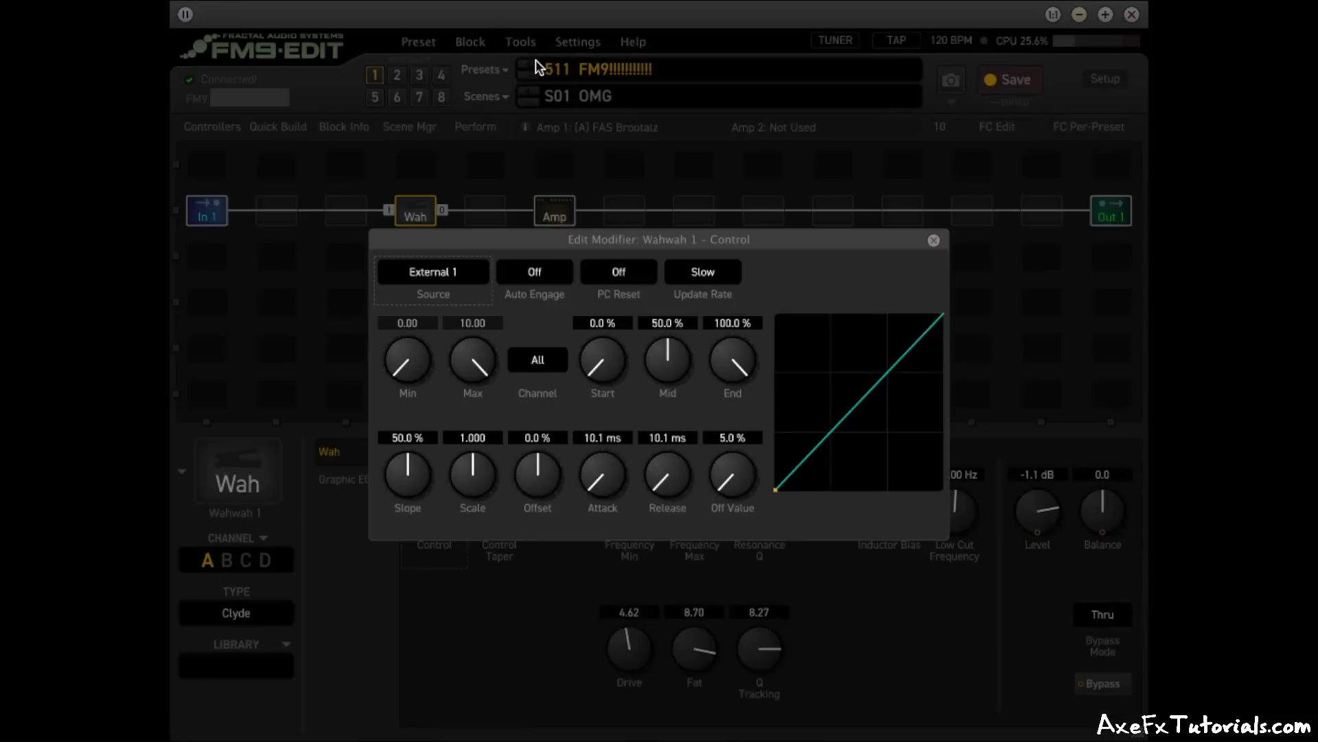
left_click(534, 271)
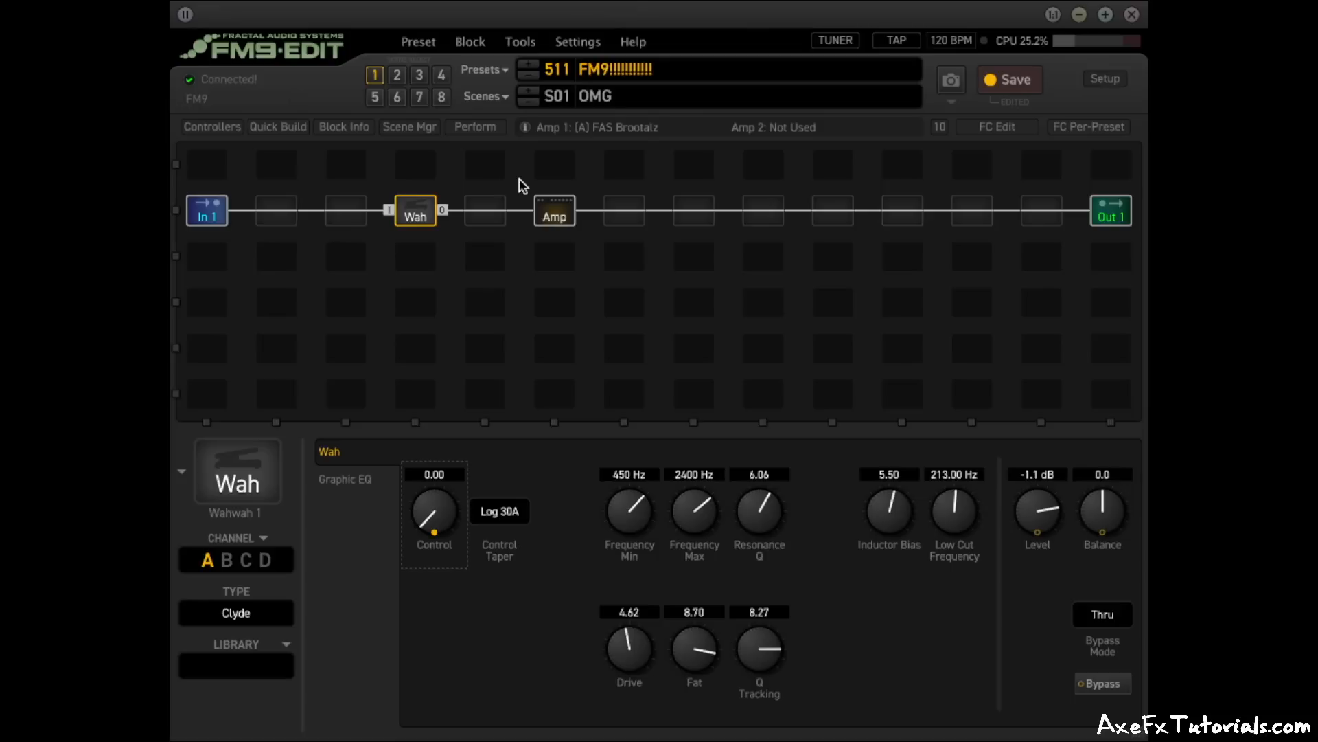
left_click(278, 126)
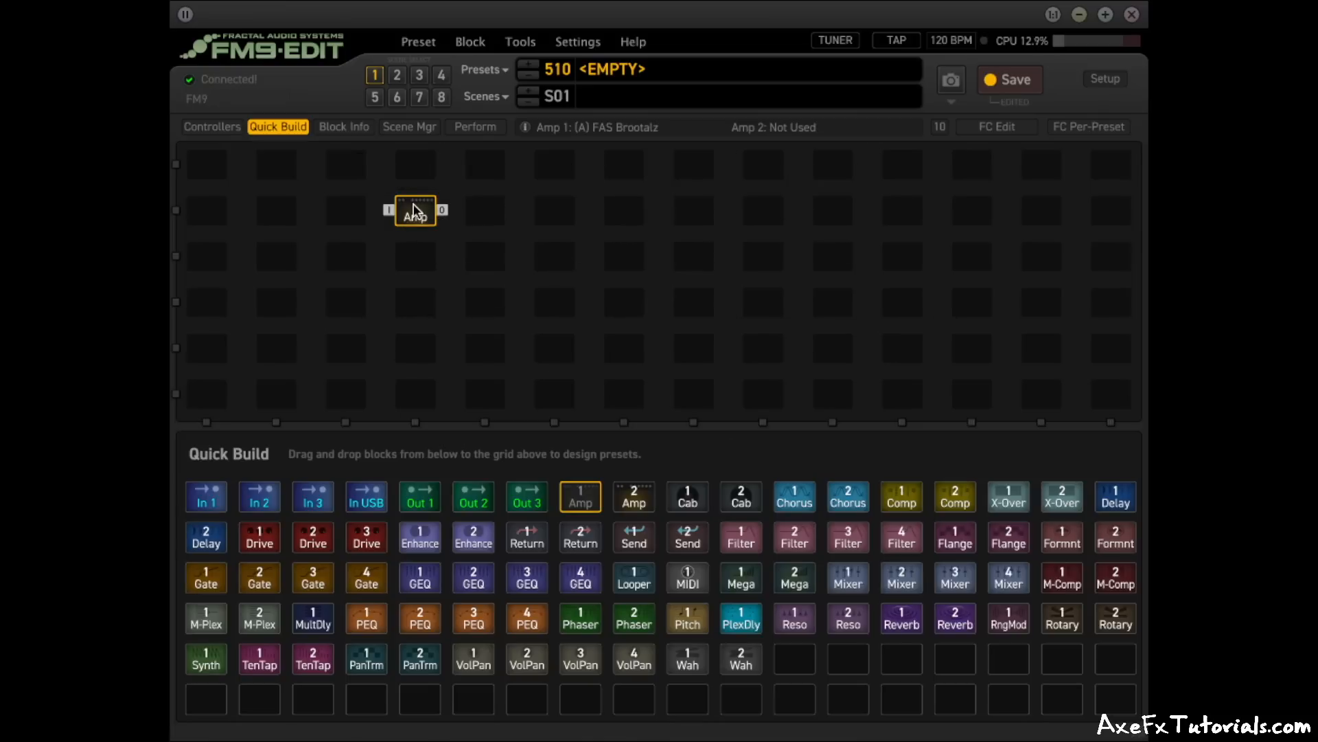
mouse_move(269, 114)
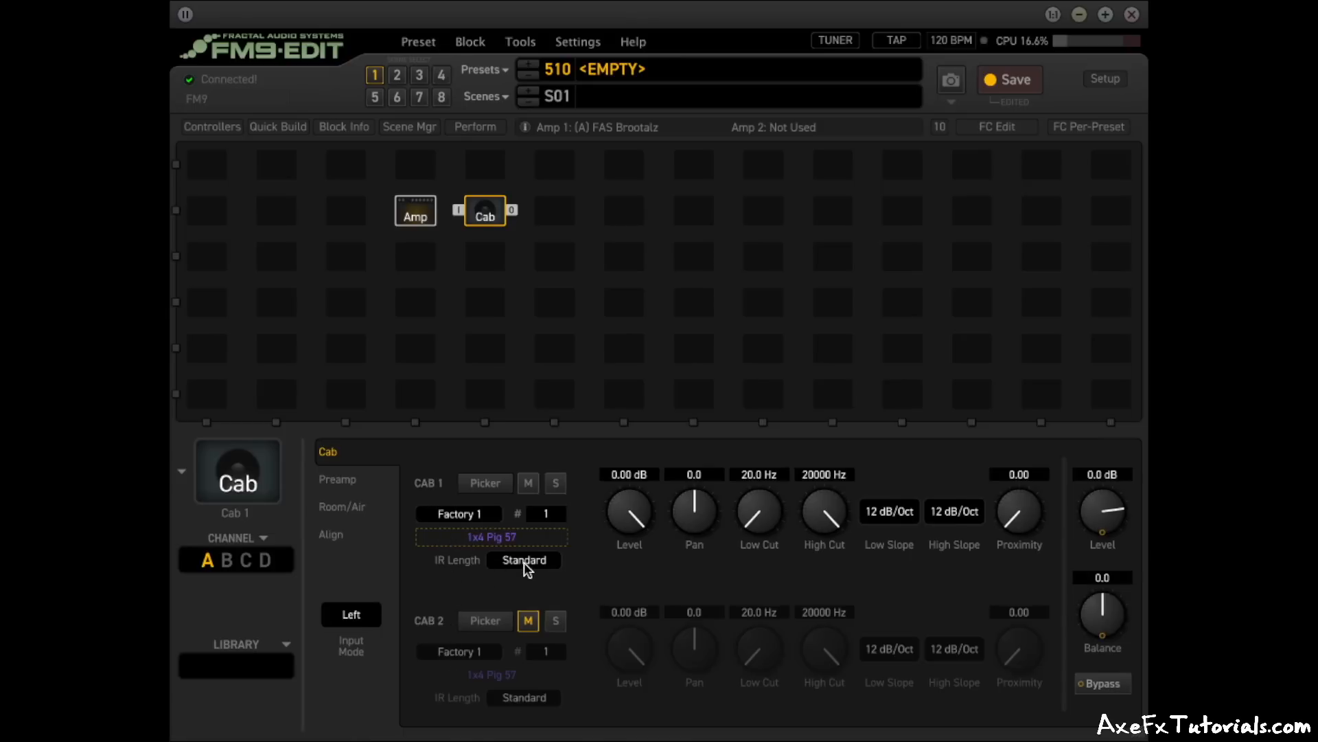
Bring up the amp block's full Type list of amp models
left_click(524, 559)
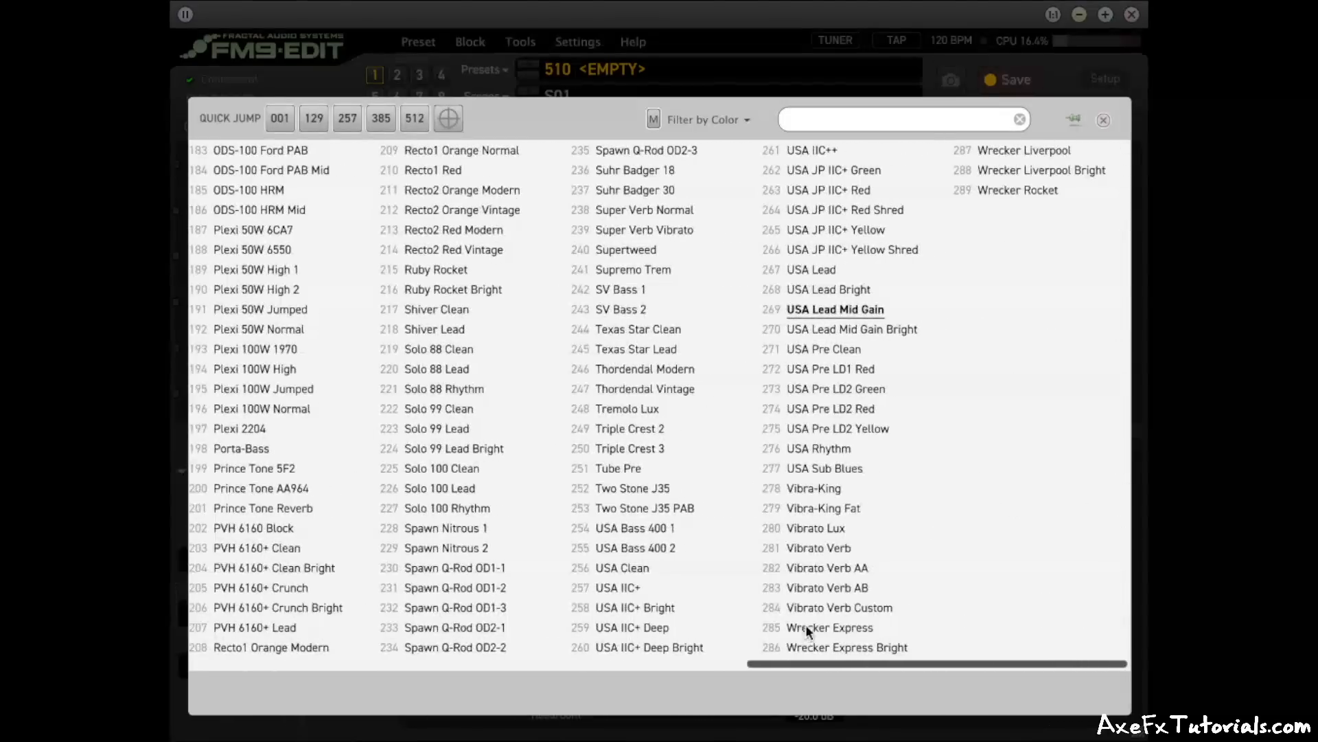
Choose an amp model from the list for the new amp block
left_click(828, 627)
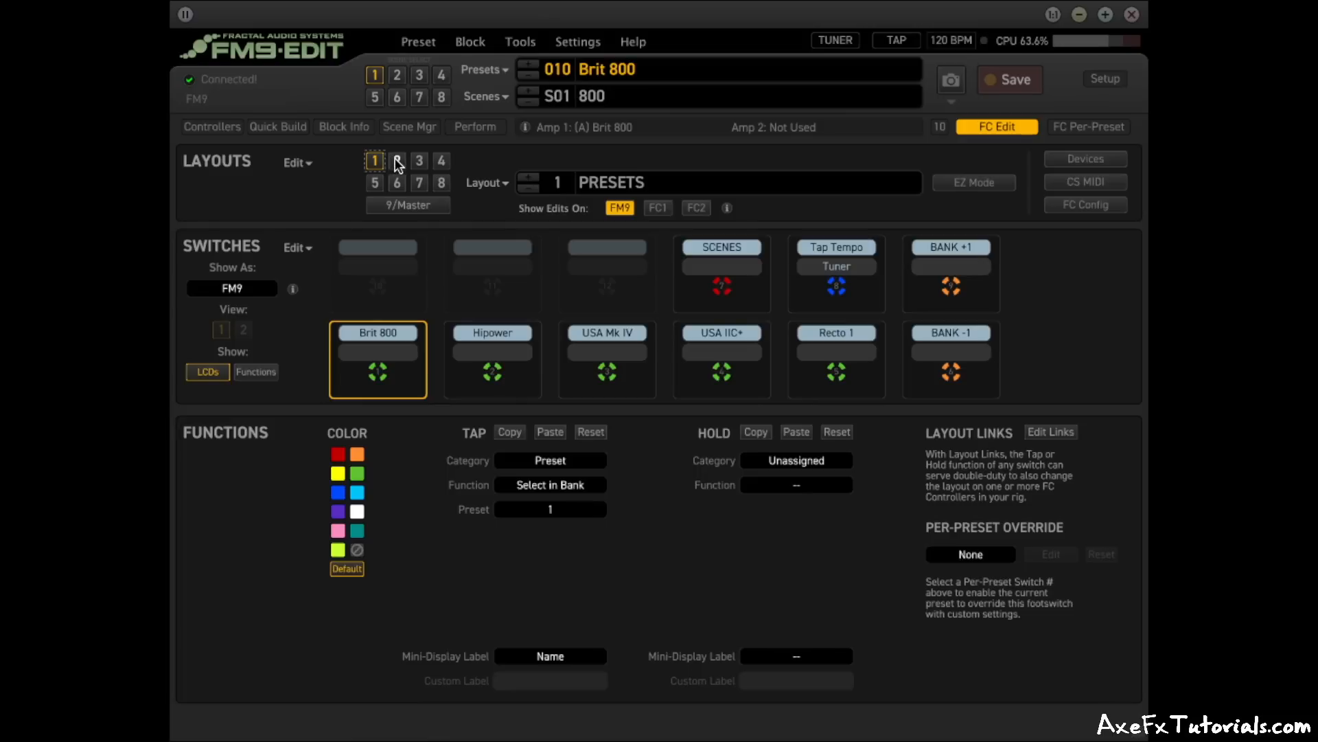
left_click(397, 161)
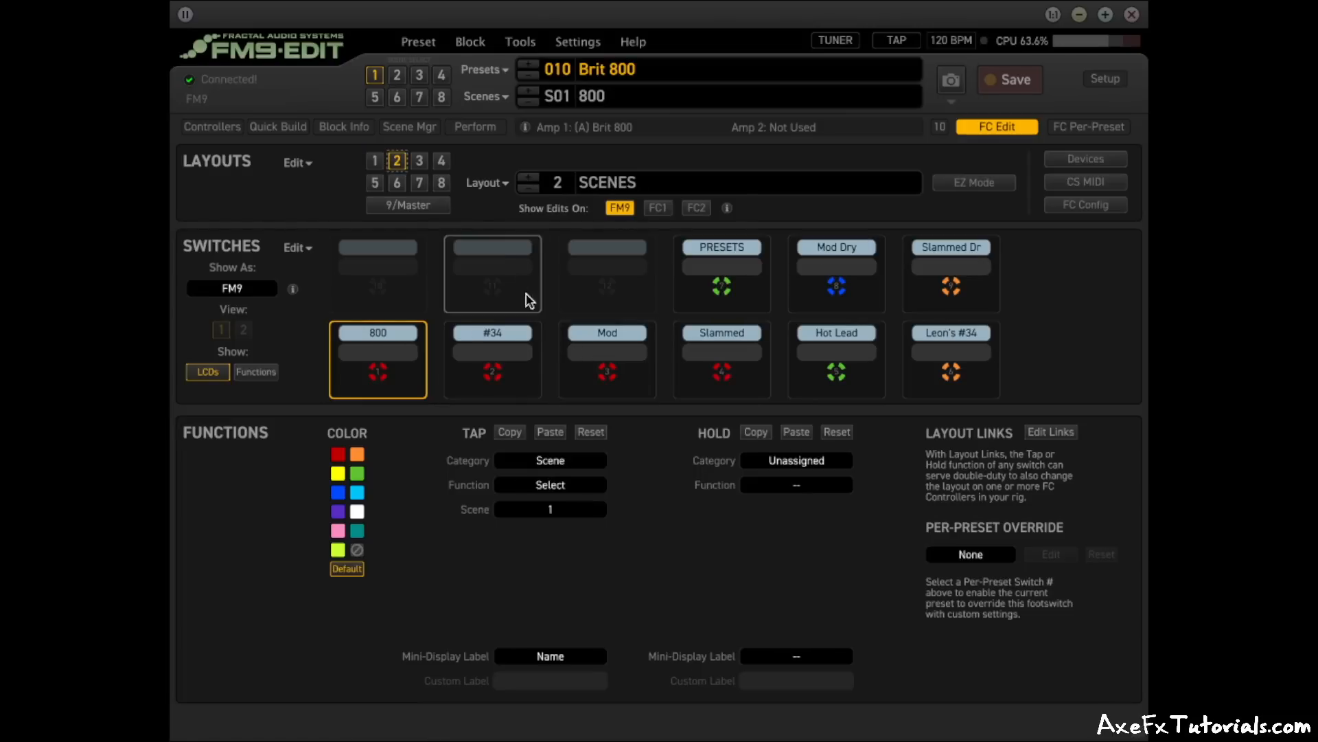
left_click(419, 161)
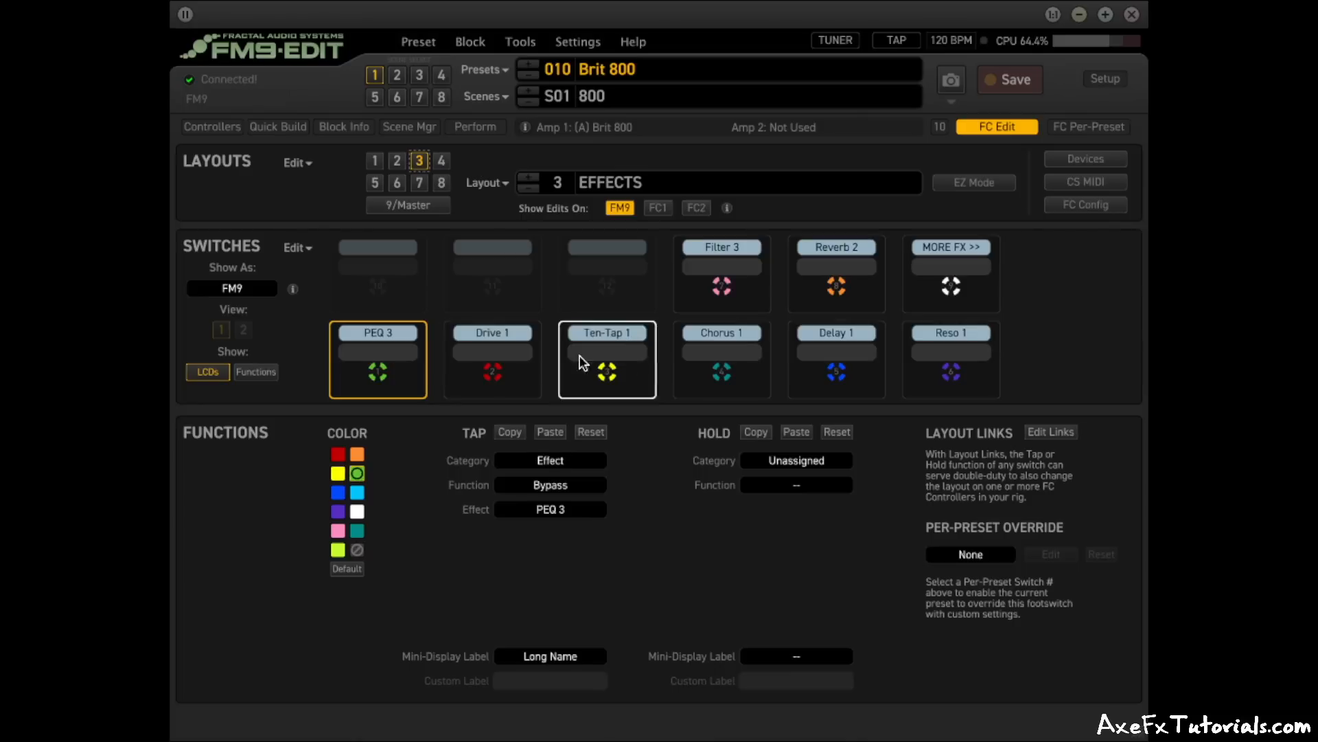
left_click(441, 161)
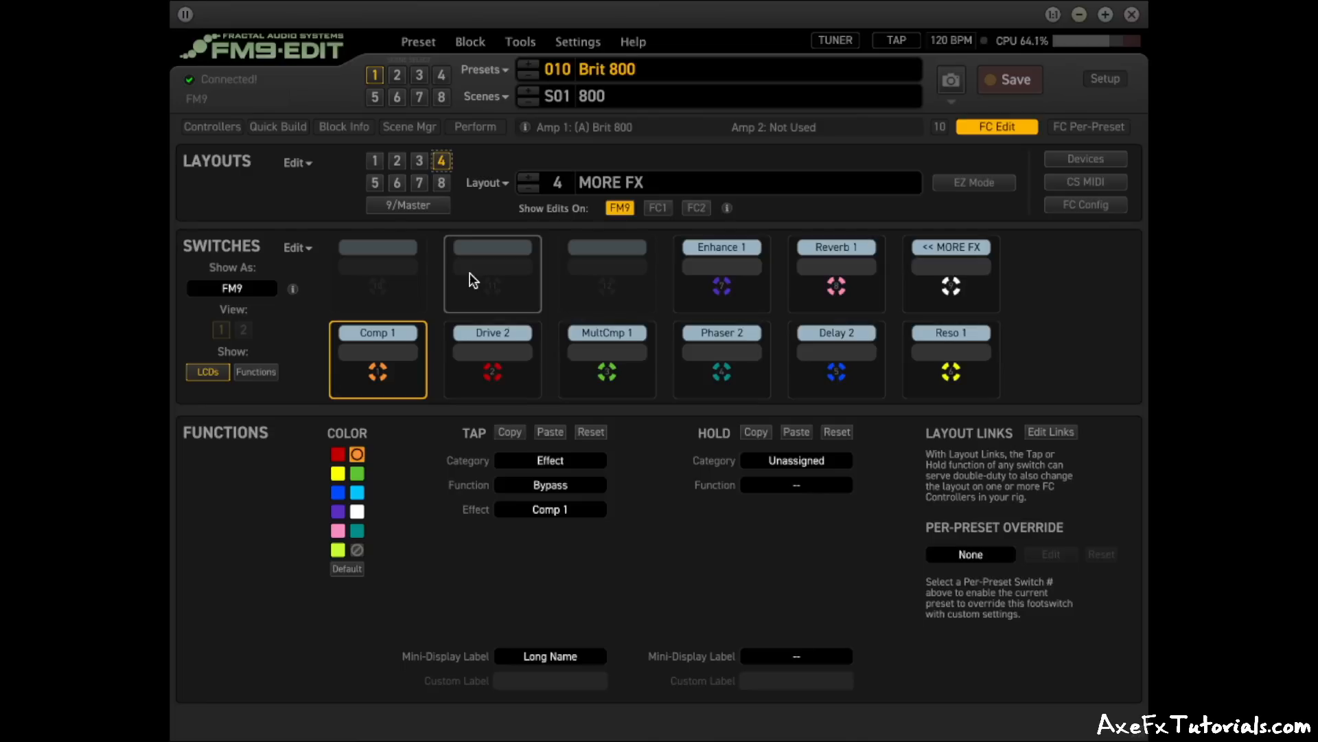
left_click(373, 159)
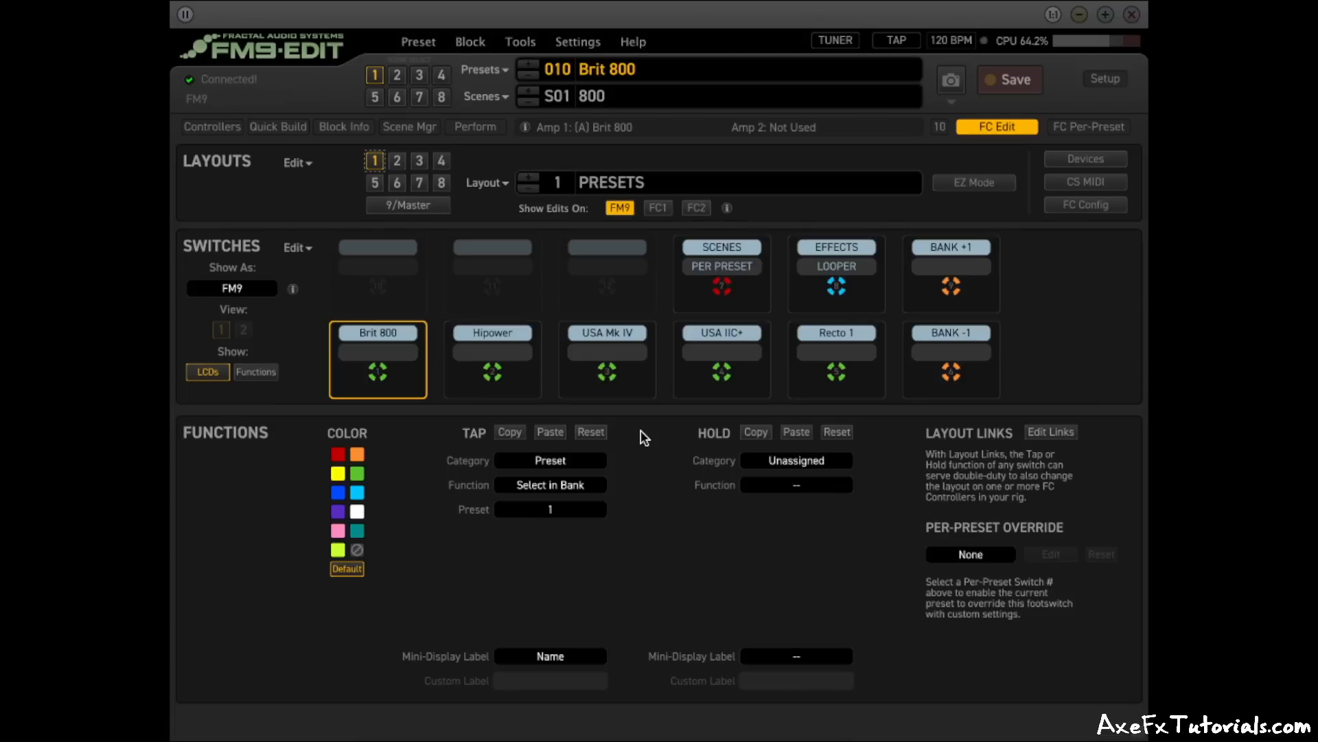